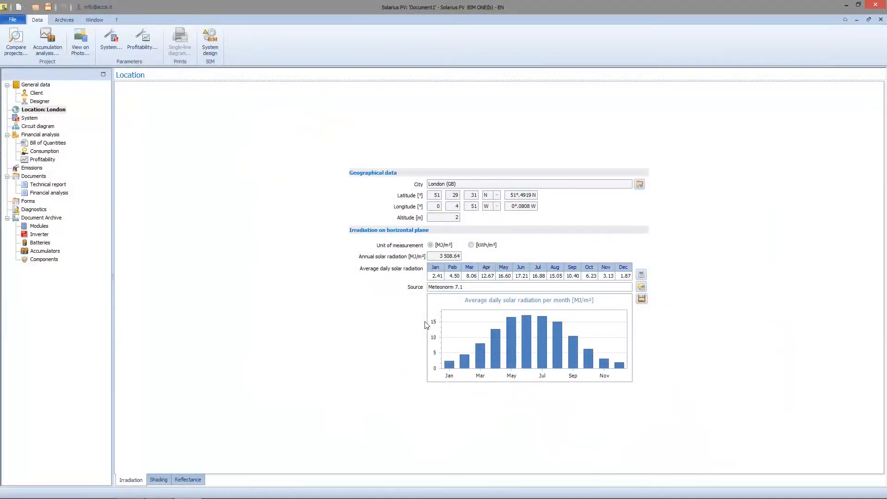
mouse_move(414, 319)
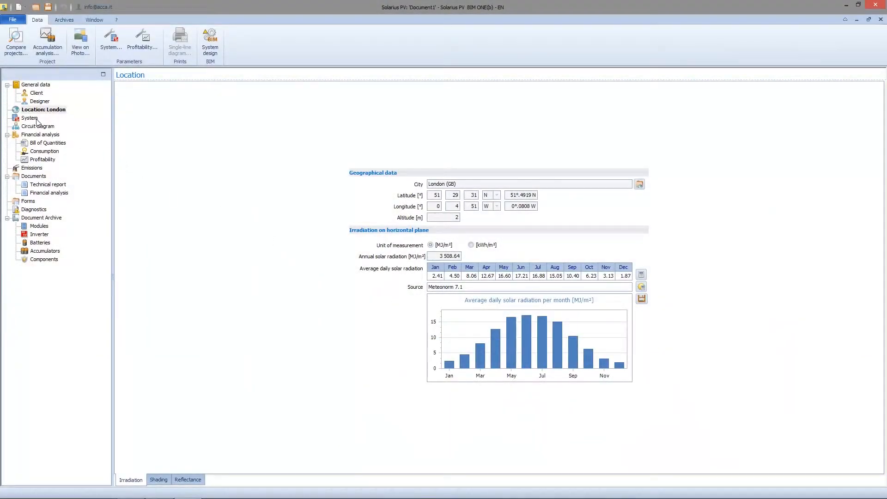
Display the Shading solar diagram for the London location
left_click(44, 109)
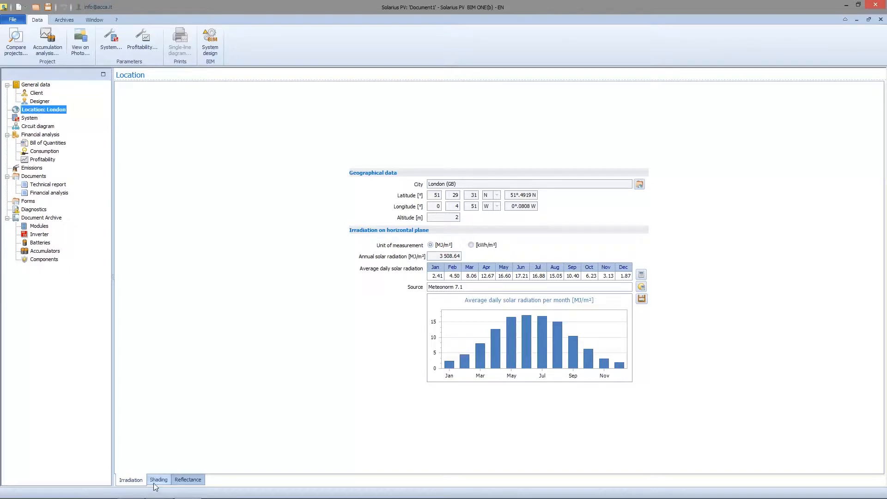
left_click(158, 480)
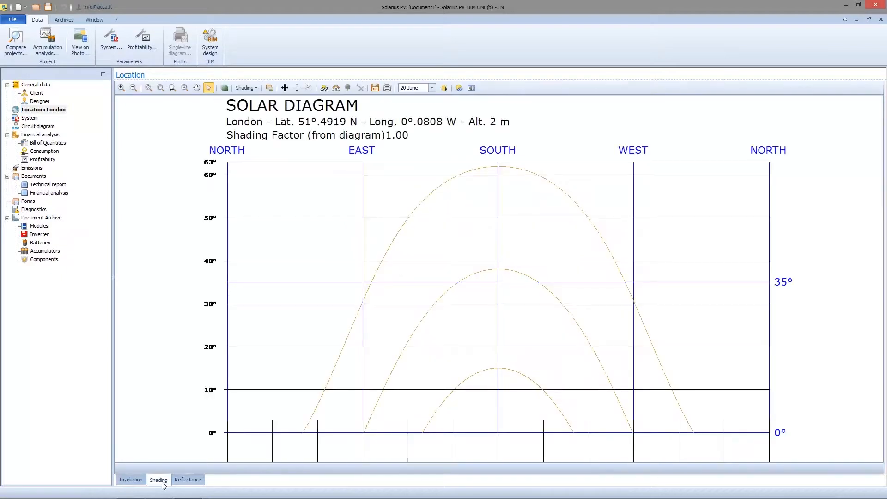
mouse_move(286, 216)
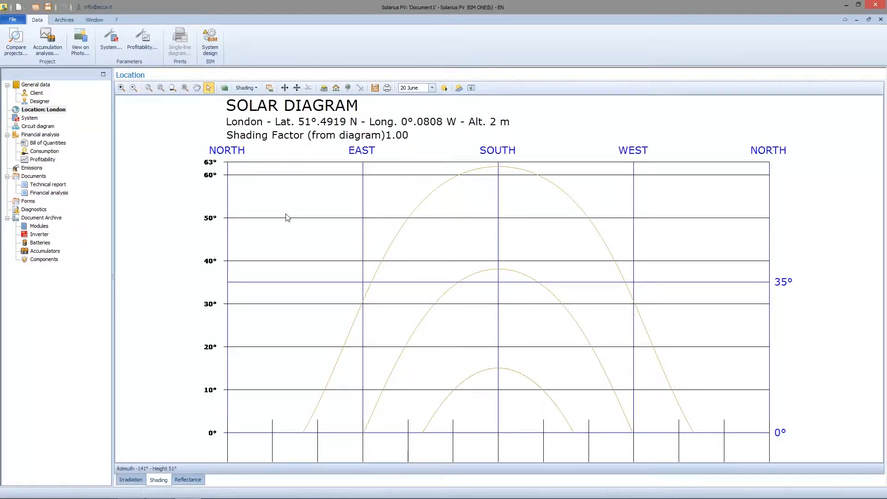
mouse_move(245, 158)
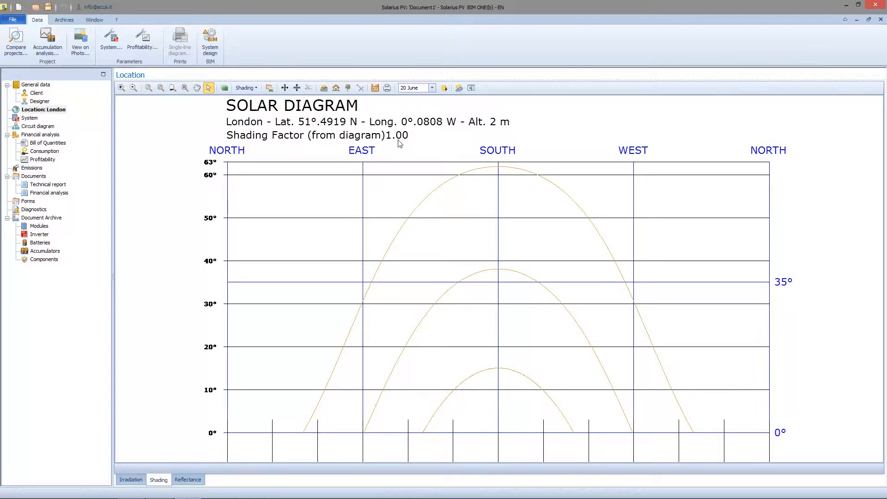
mouse_move(340, 213)
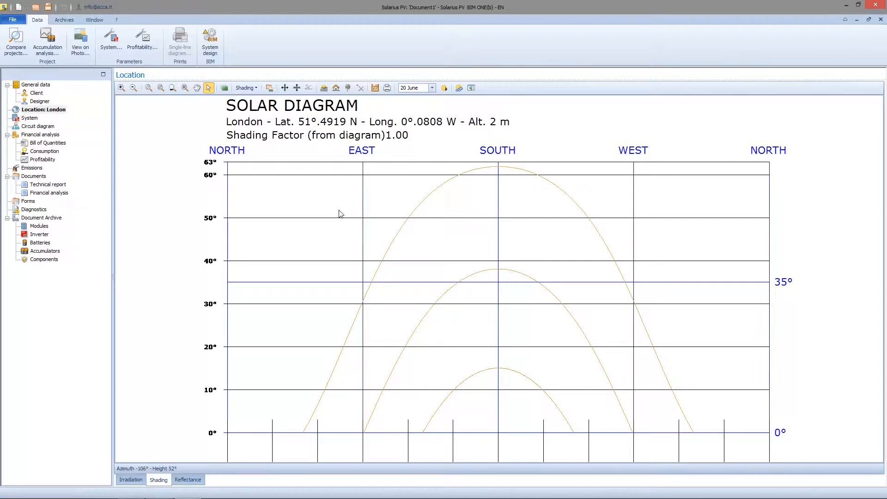
mouse_move(405, 156)
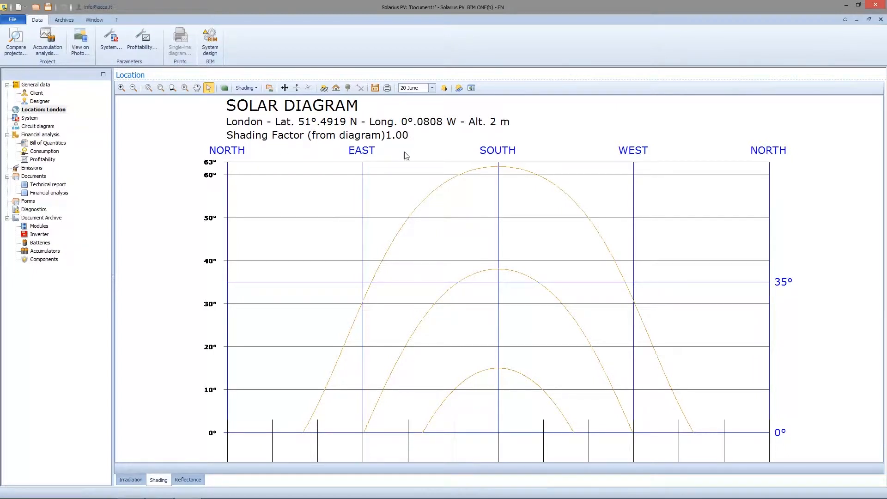
mouse_move(370, 205)
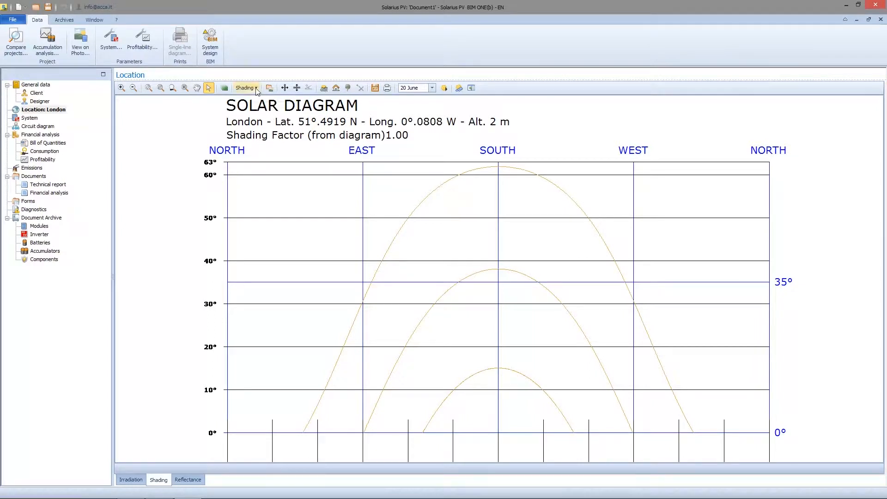
Choose Manual coefficient shading and accept deleting the existing shading elements
left_click(245, 88)
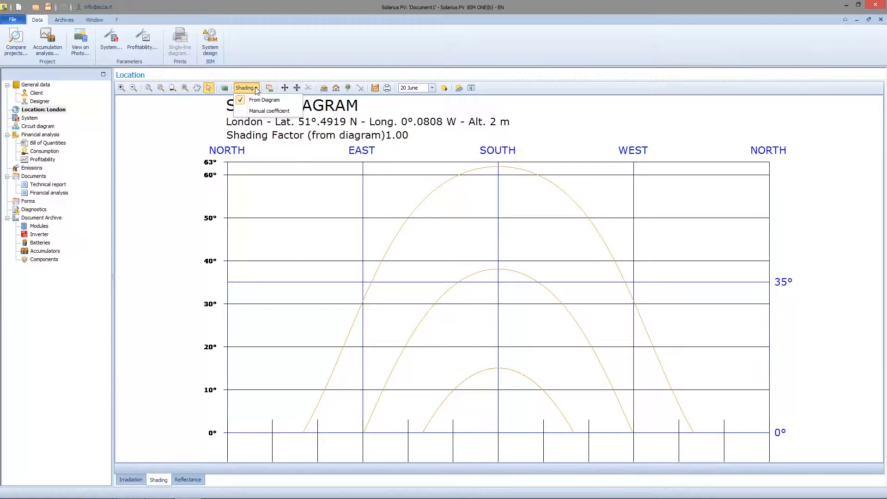
left_click(269, 110)
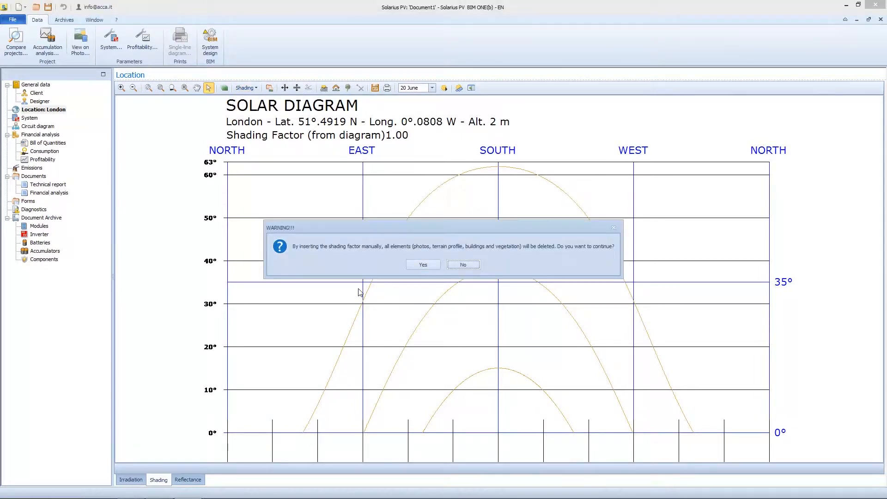
left_click(422, 264)
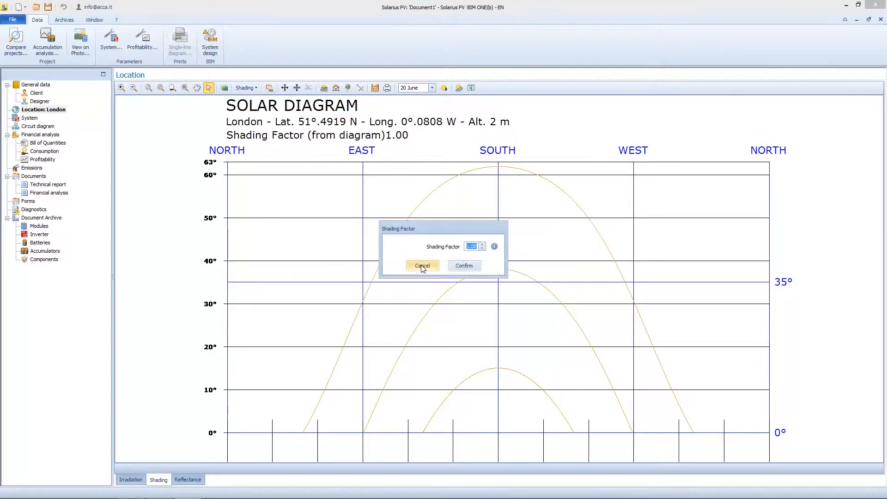
mouse_move(493, 246)
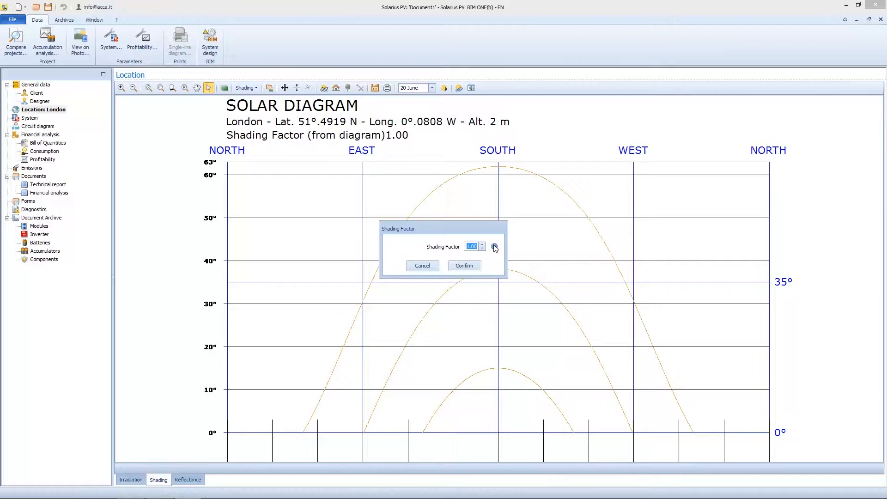
mouse_move(495, 249)
type("0.8")
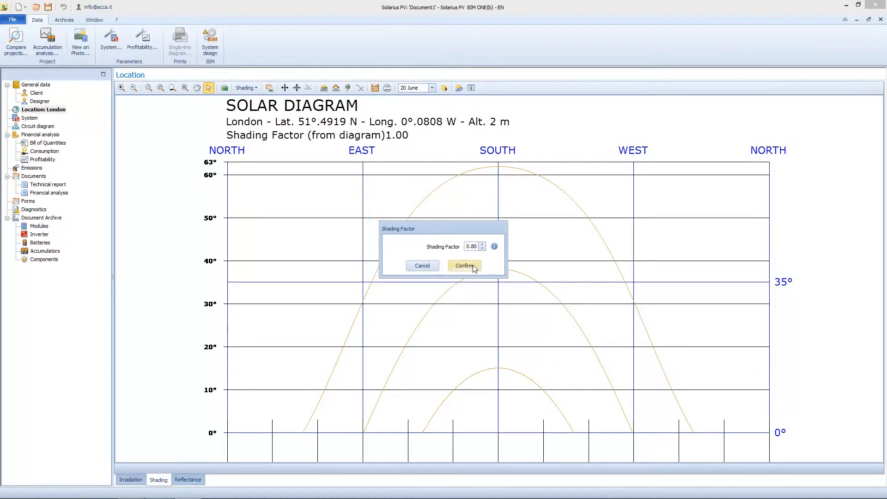
Confirm a manual shading factor of 0.80 for the London diagram
left_click(463, 265)
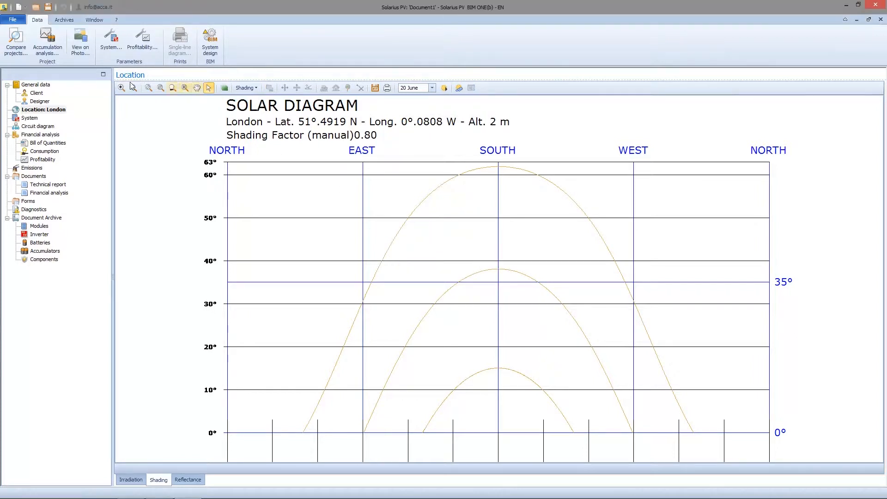
mouse_move(121, 88)
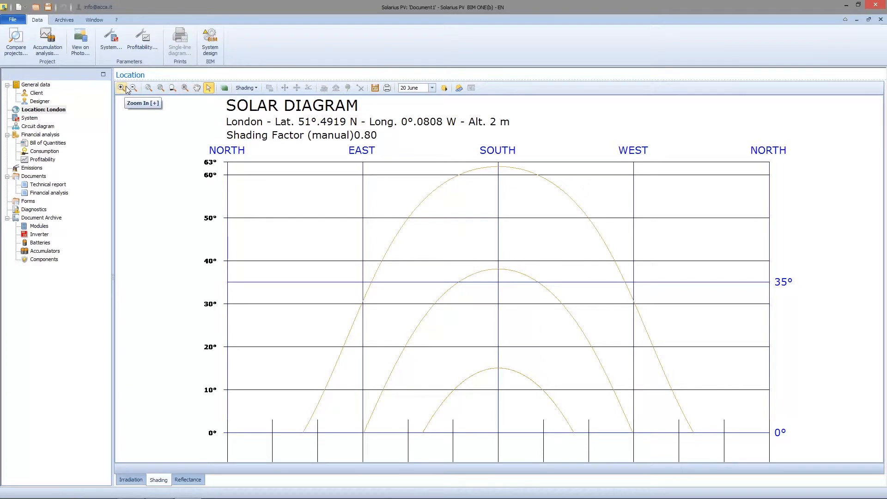
mouse_move(120, 101)
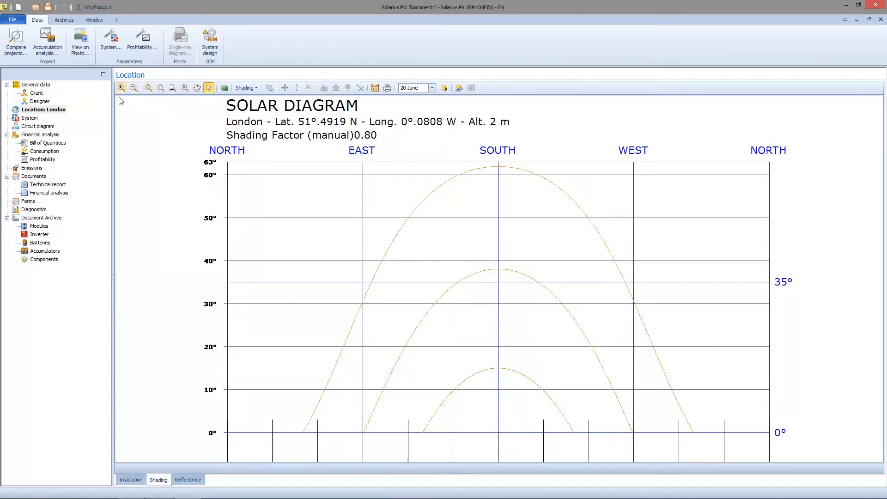
left_click(120, 88)
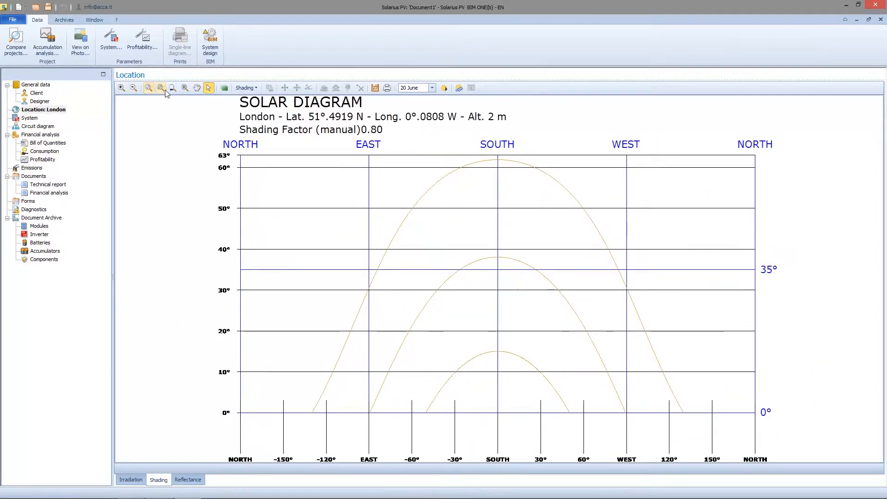
left_click(172, 88)
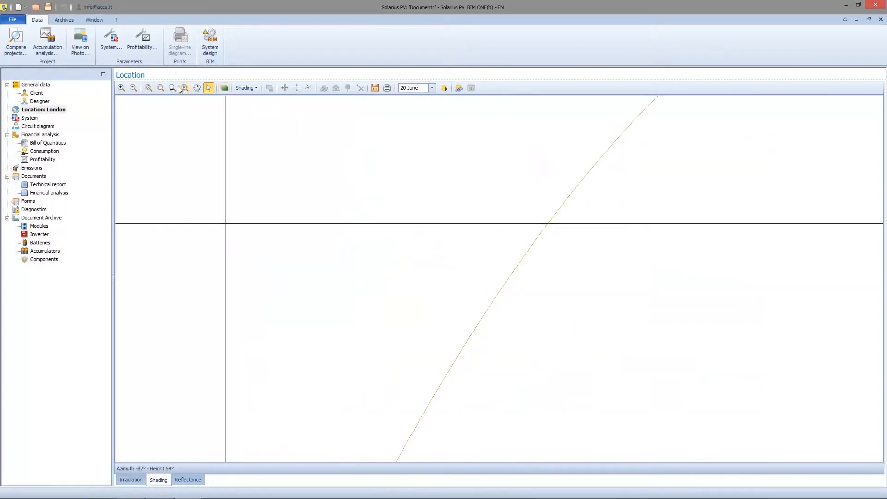
left_click(172, 88)
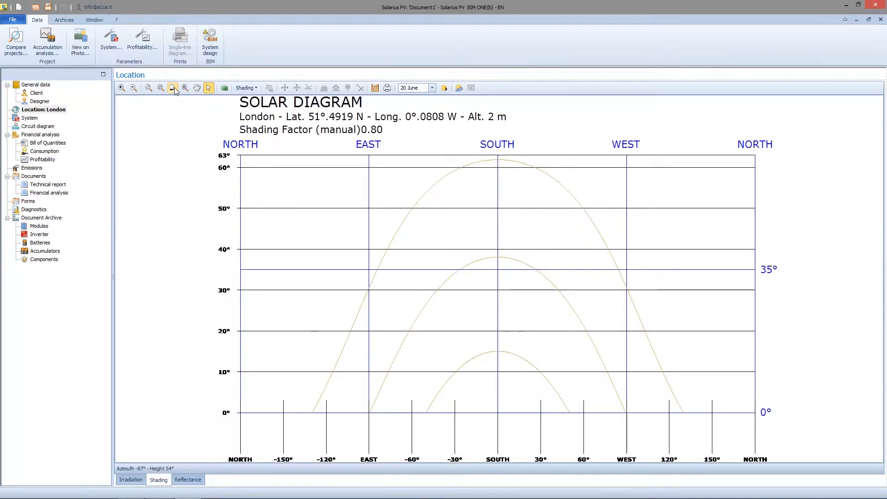
mouse_move(185, 88)
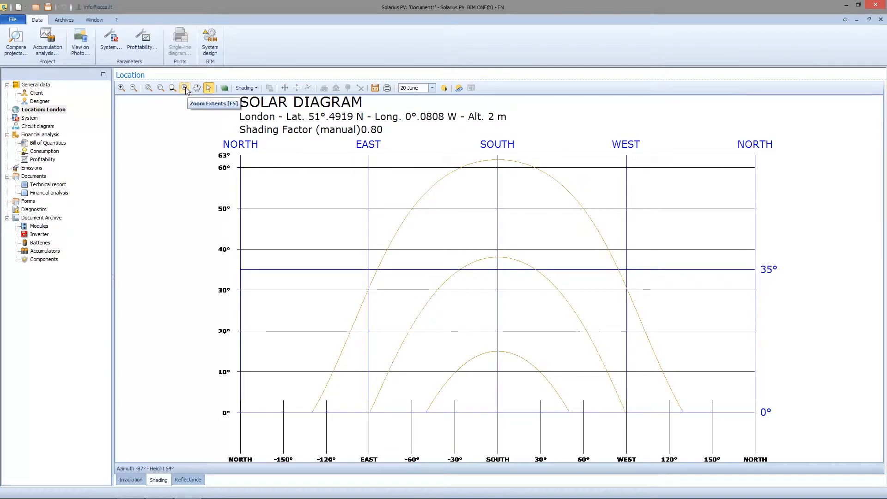
mouse_move(194, 91)
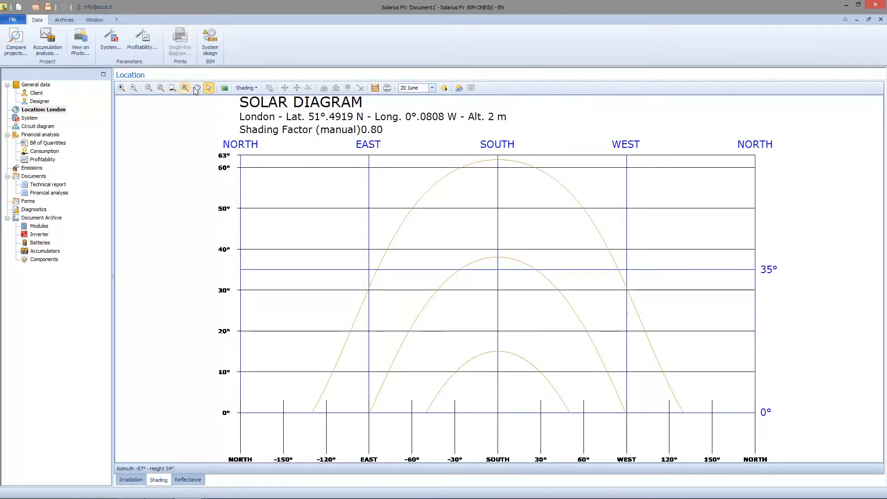
left_click(184, 88)
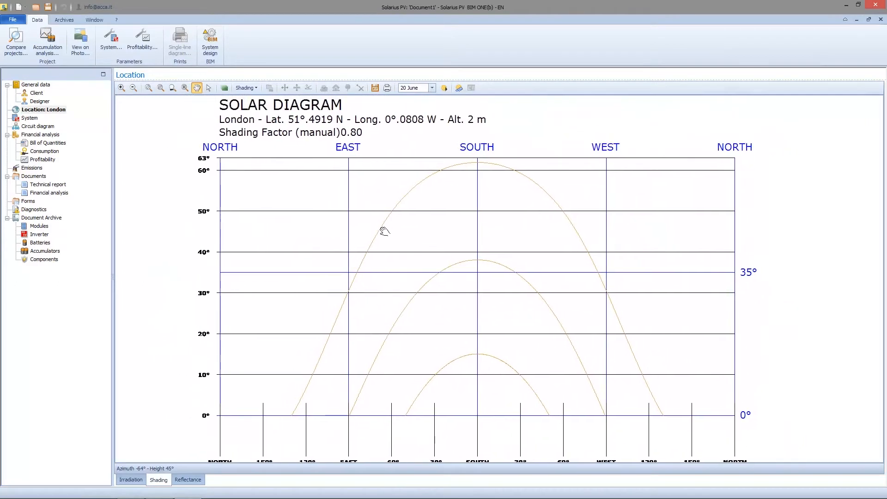
left_click(224, 88)
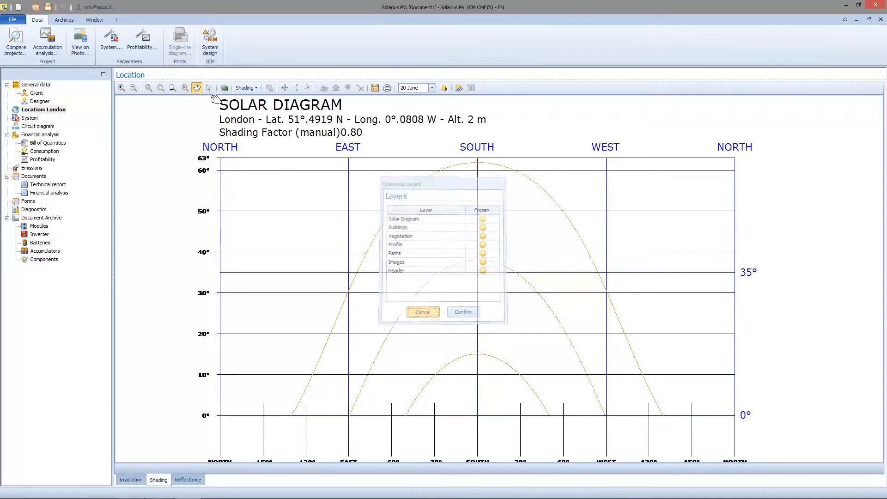
Set the diagram reference date to 13 June and fit the whole diagram in view
left_click(244, 88)
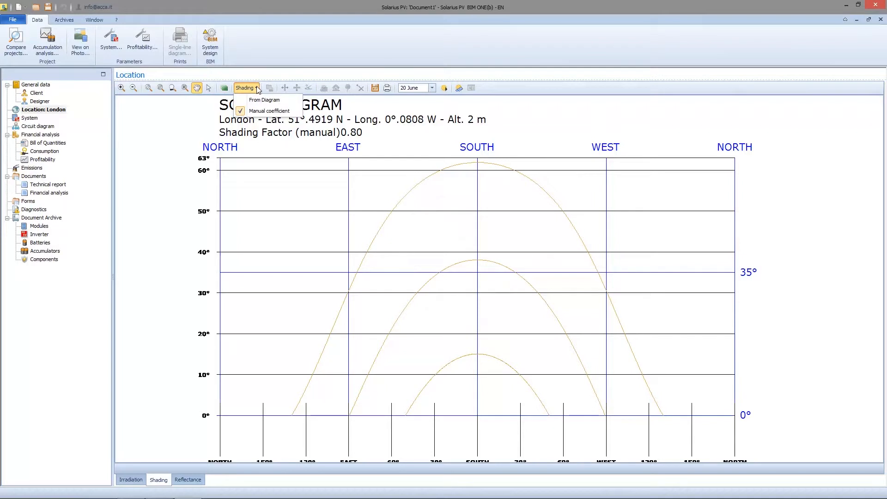
mouse_move(270, 110)
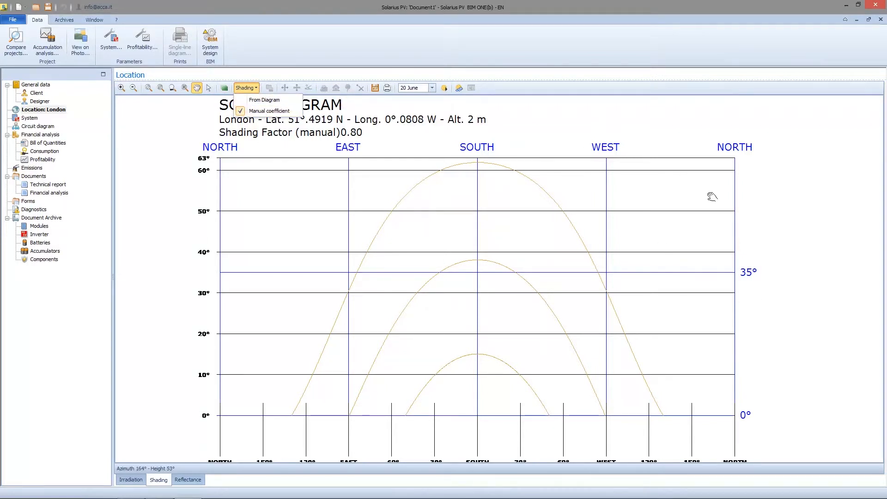
mouse_move(374, 88)
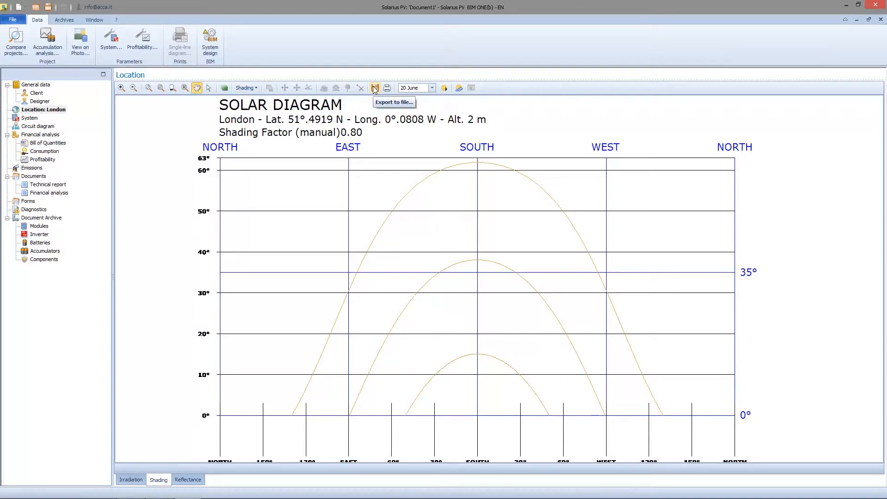
mouse_move(387, 88)
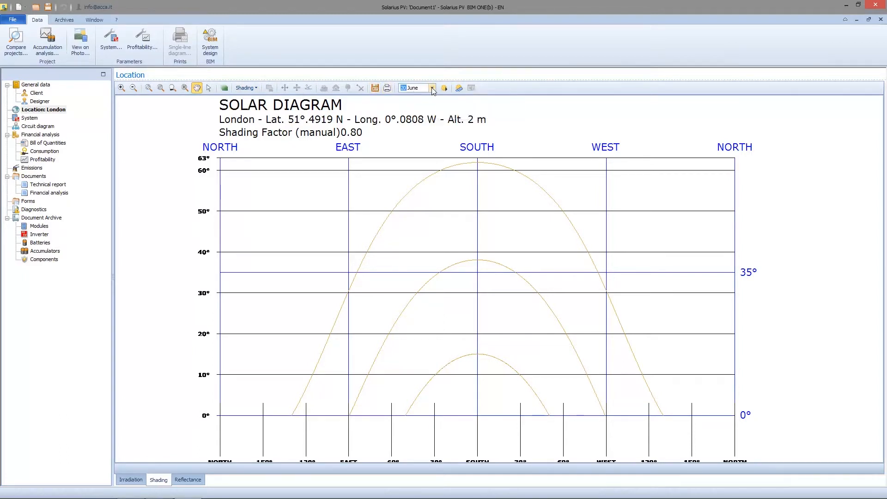
left_click(432, 88)
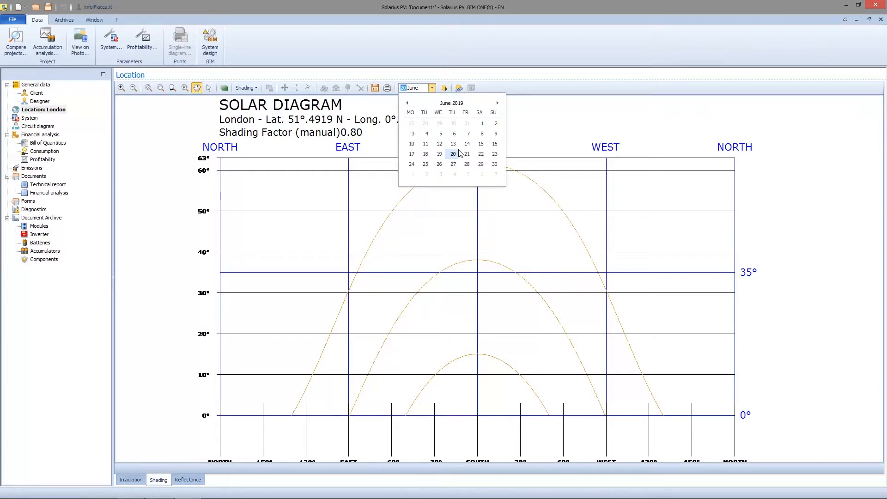
left_click(453, 144)
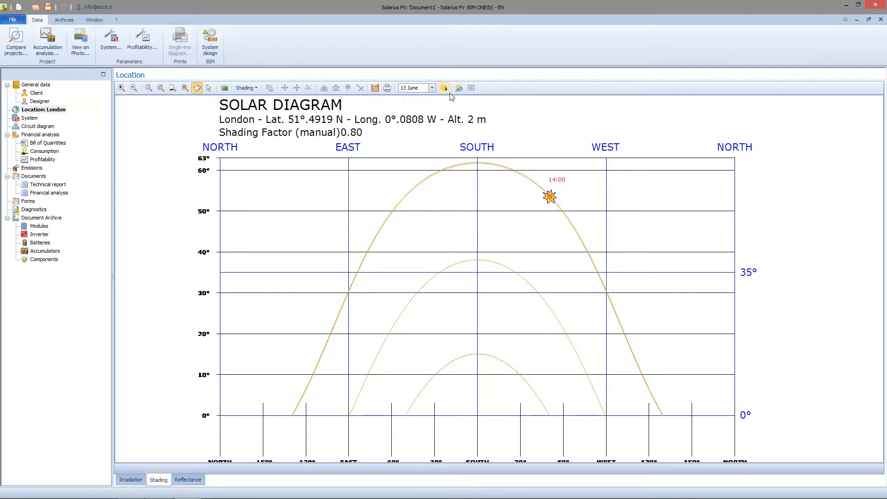
left_click(445, 88)
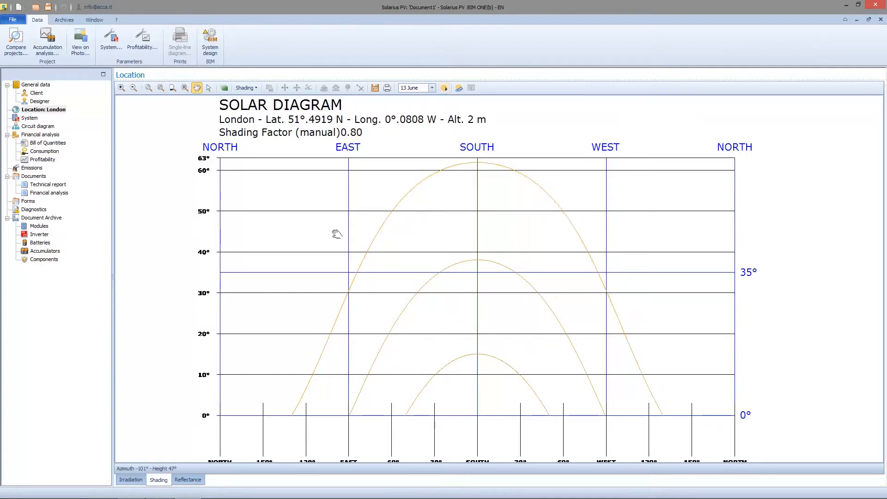
left_click(133, 87)
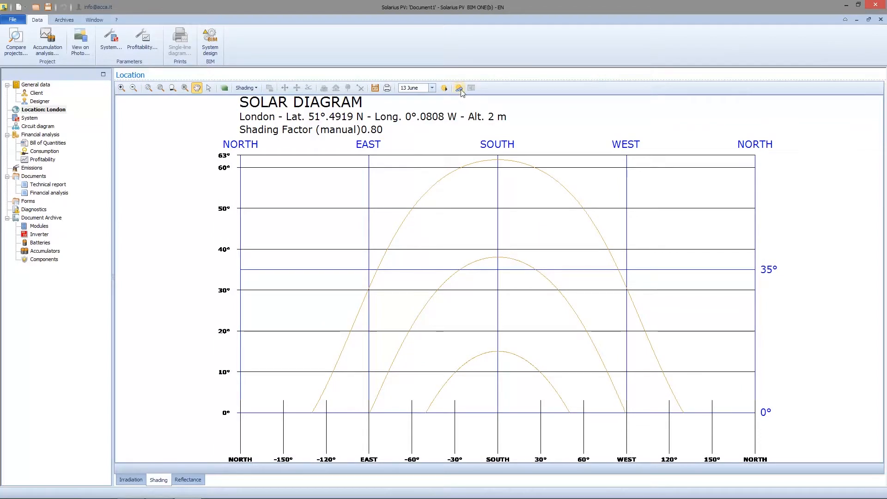
left_click(460, 87)
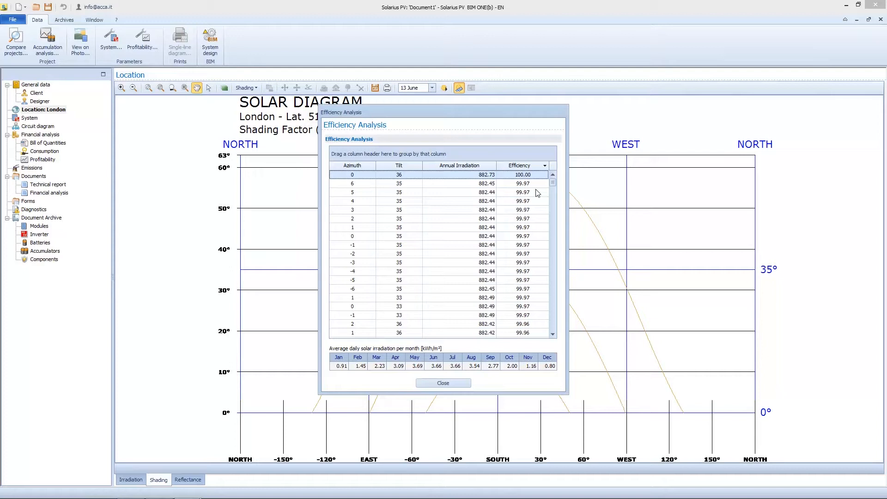
mouse_move(372, 180)
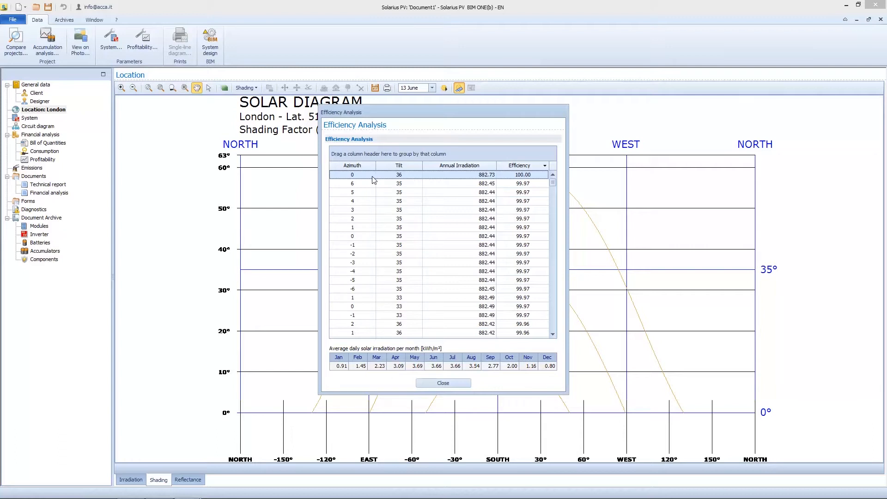
mouse_move(367, 188)
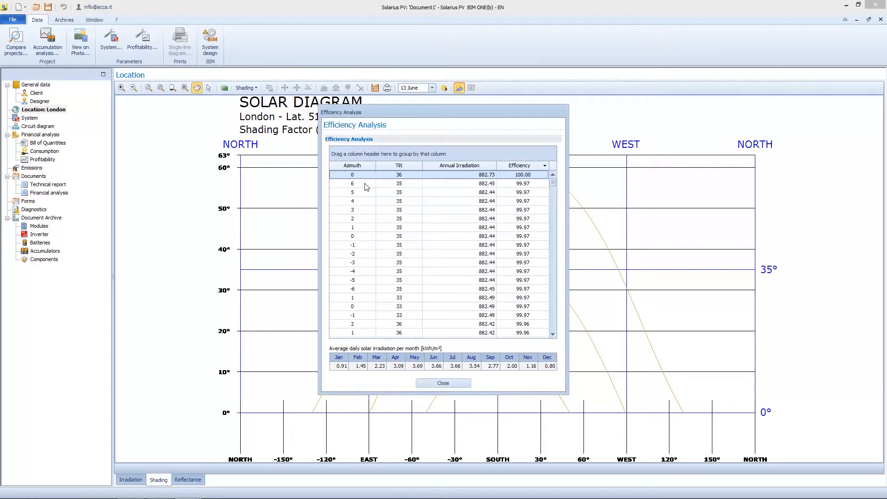
mouse_move(366, 187)
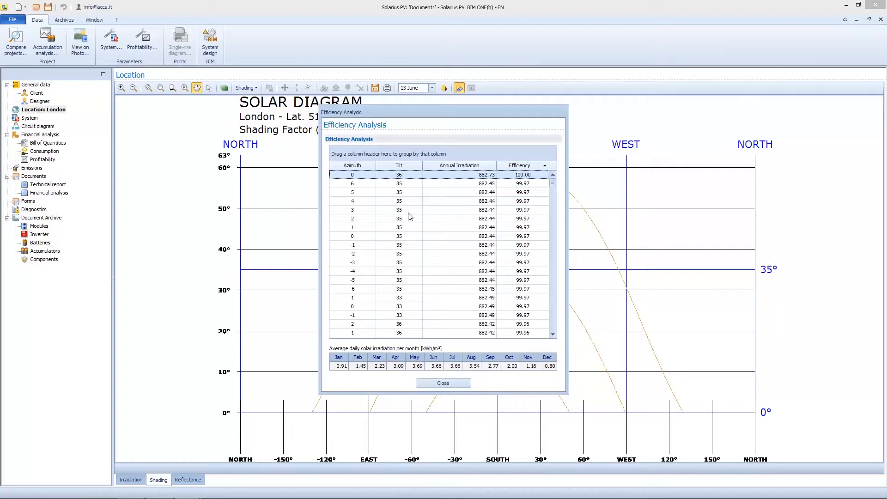
mouse_move(407, 220)
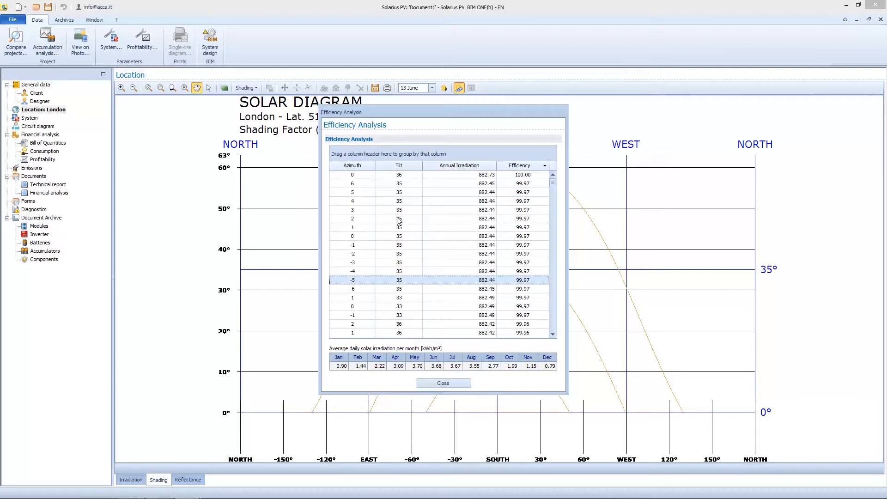
mouse_move(480, 261)
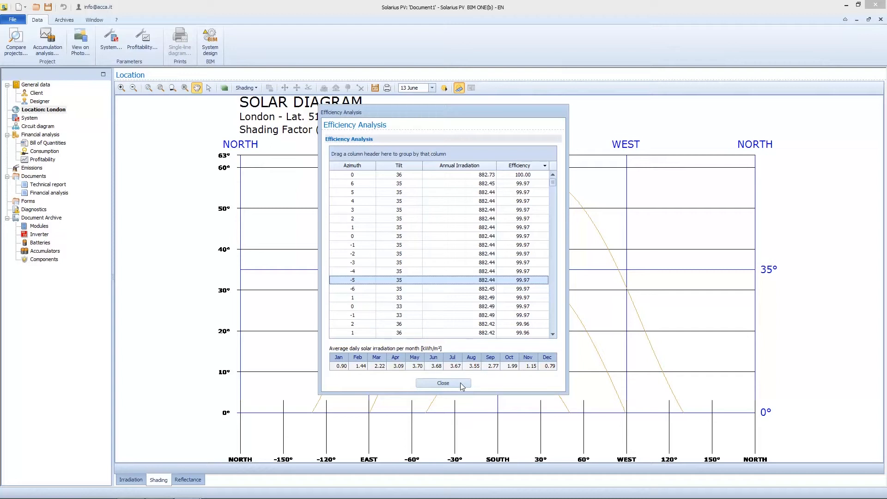
left_click(443, 383)
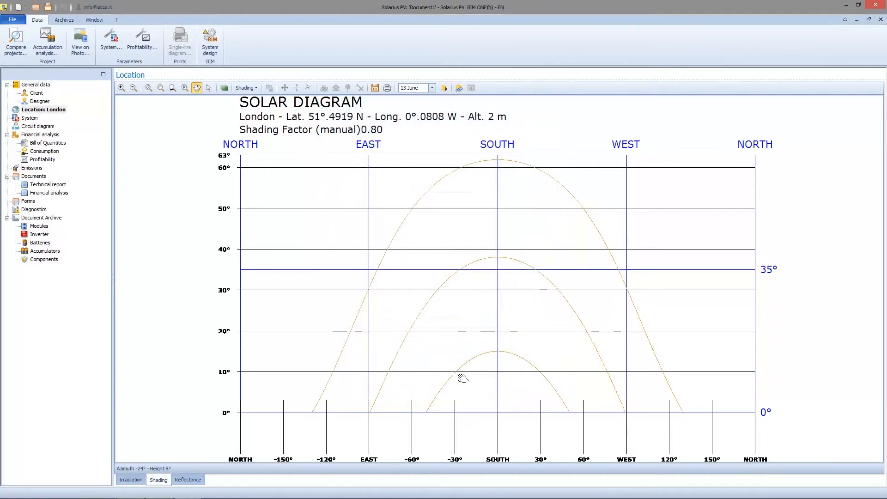